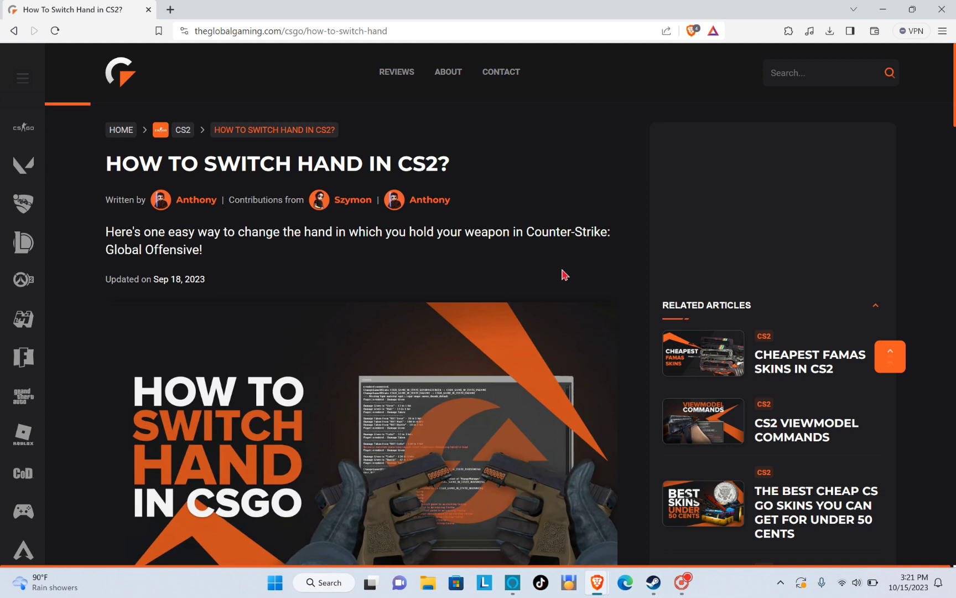
Step: Scroll past the banner image to the introduction on CS2's default right-hand weapon setting
scroll("down", 3)
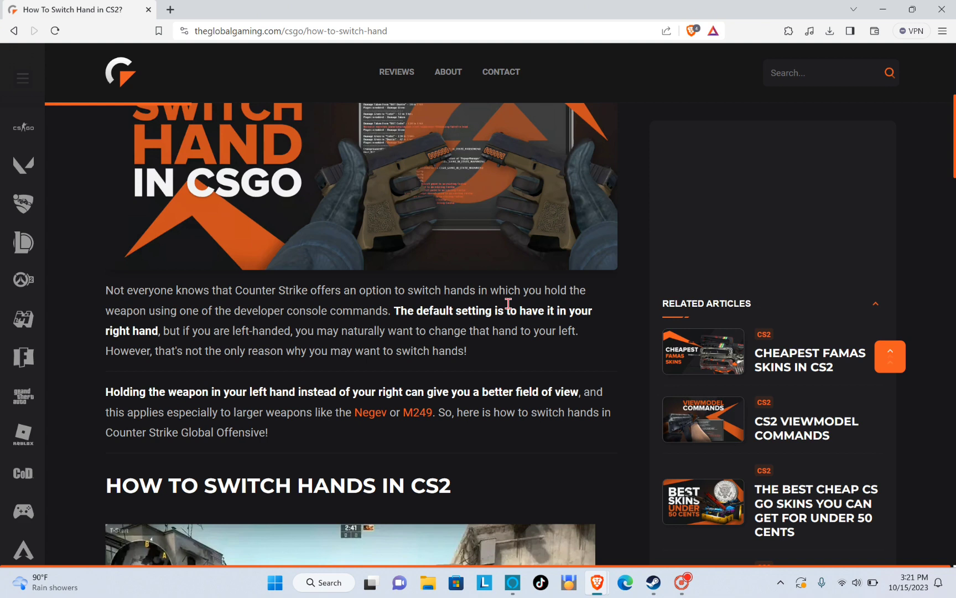
Step: Scroll to the cl_righthand command explanation and the four console steps for switching hands
scroll("down", 3)
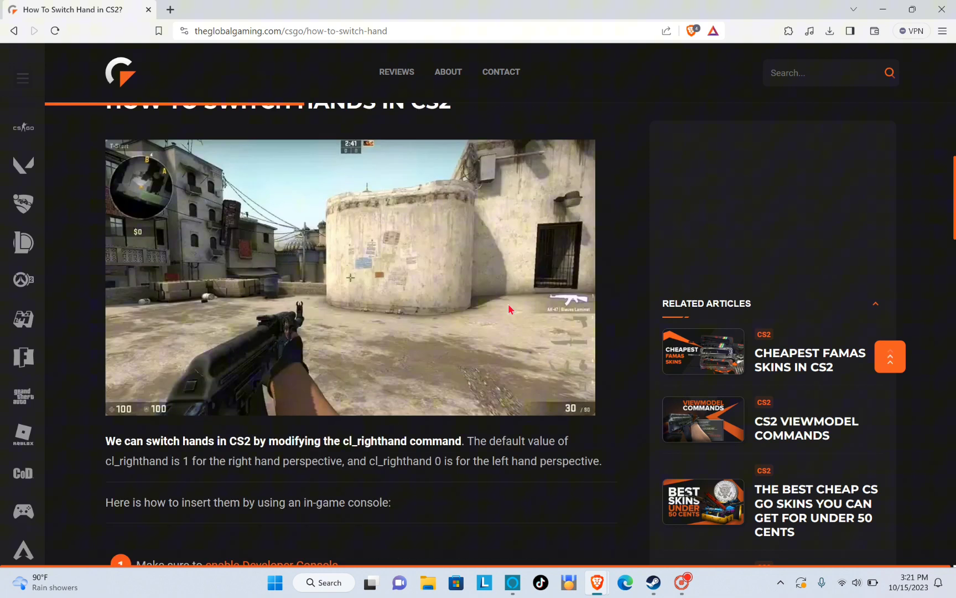
scroll("down", 3)
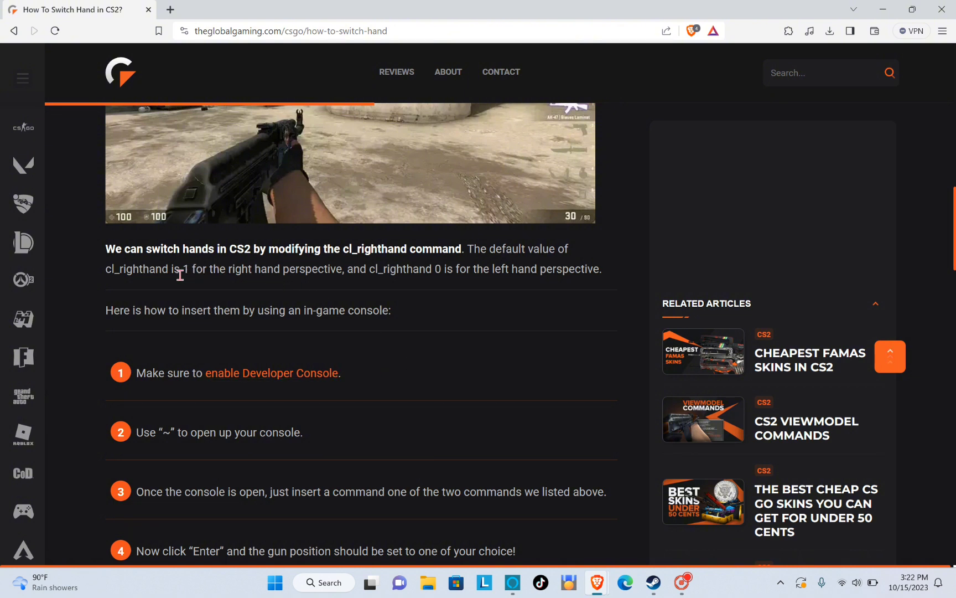
mouse_move(137, 281)
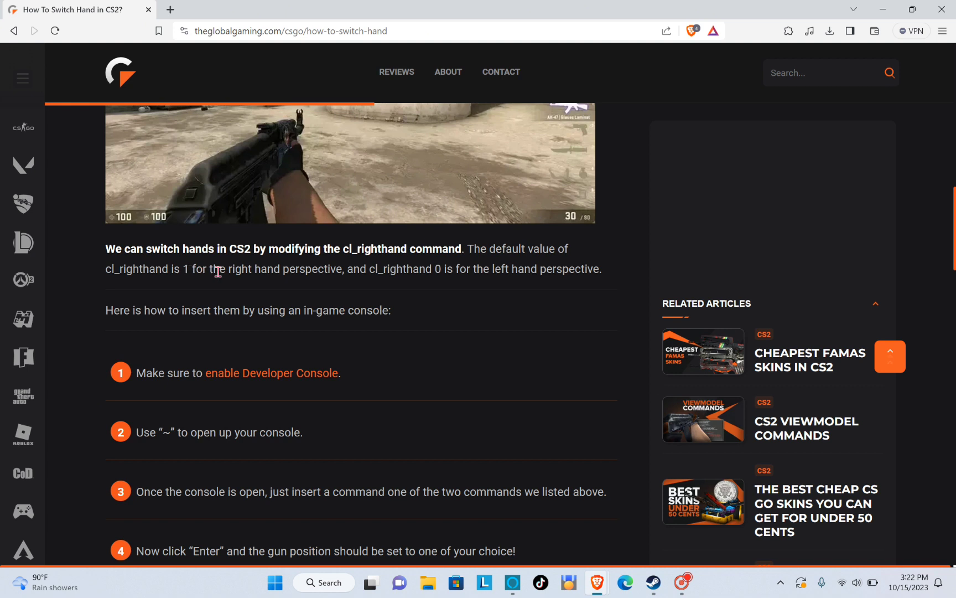
mouse_move(376, 281)
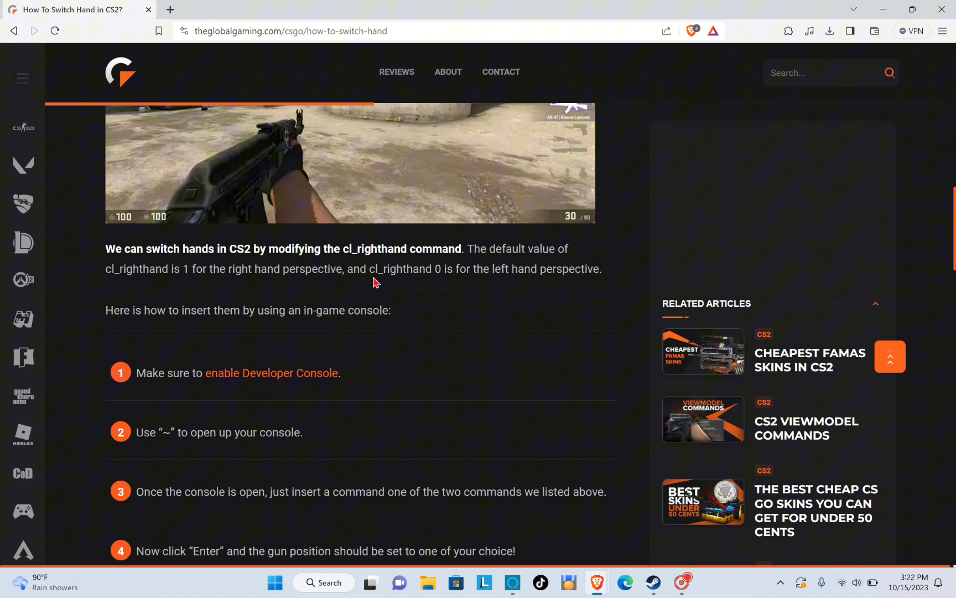
mouse_move(430, 283)
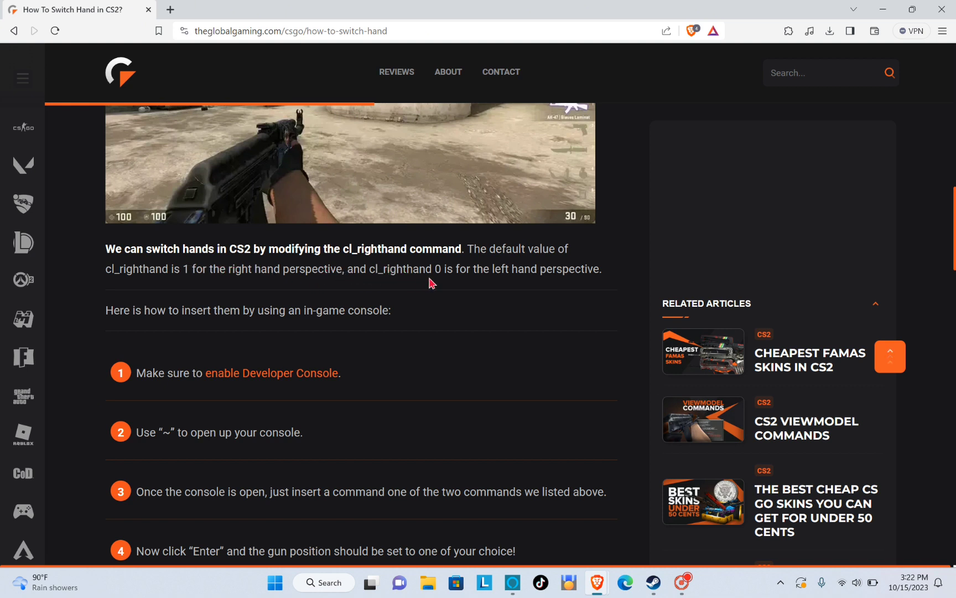
mouse_move(624, 288)
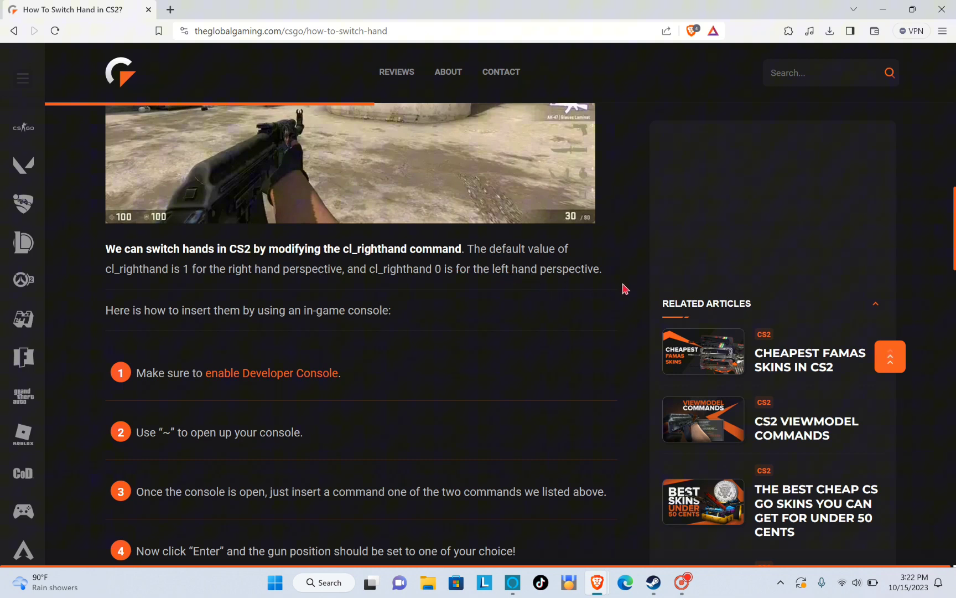
scroll("down", 3)
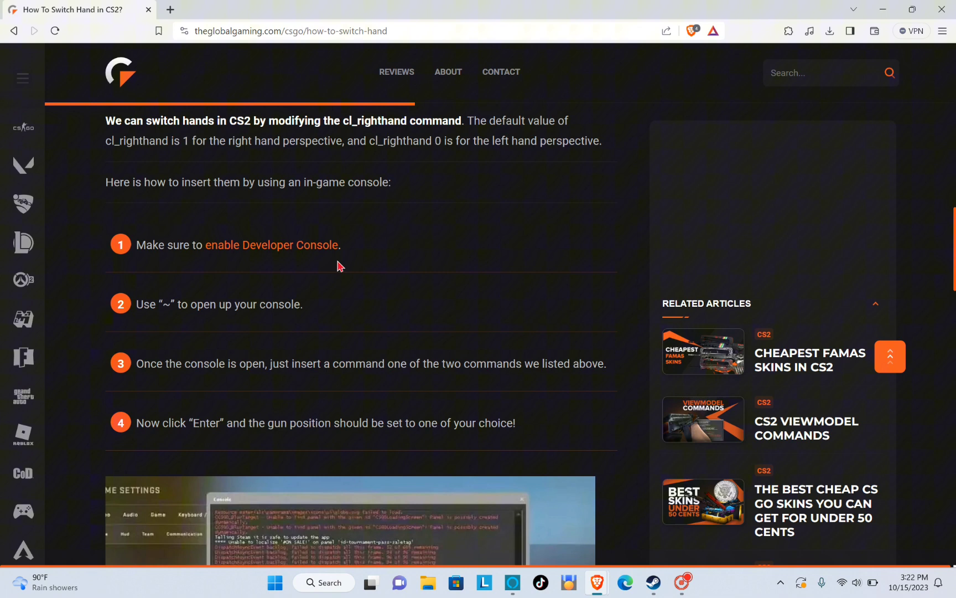
mouse_move(182, 304)
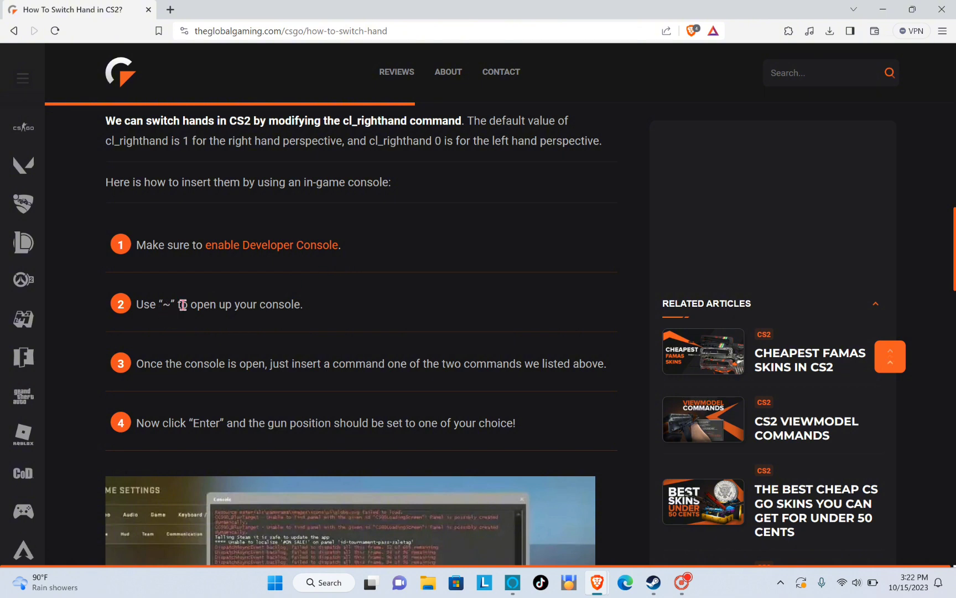
scroll("down", 3)
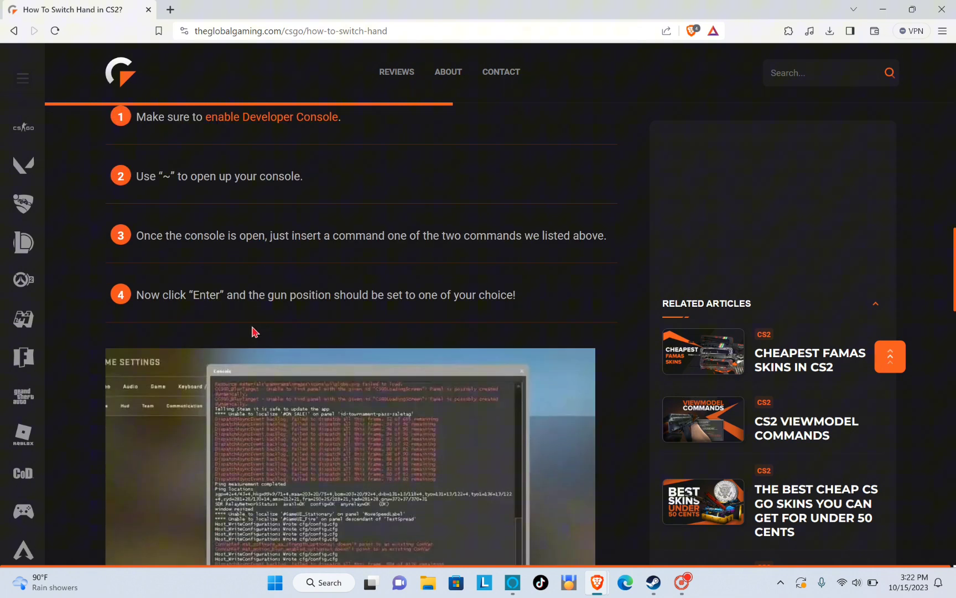
mouse_move(260, 253)
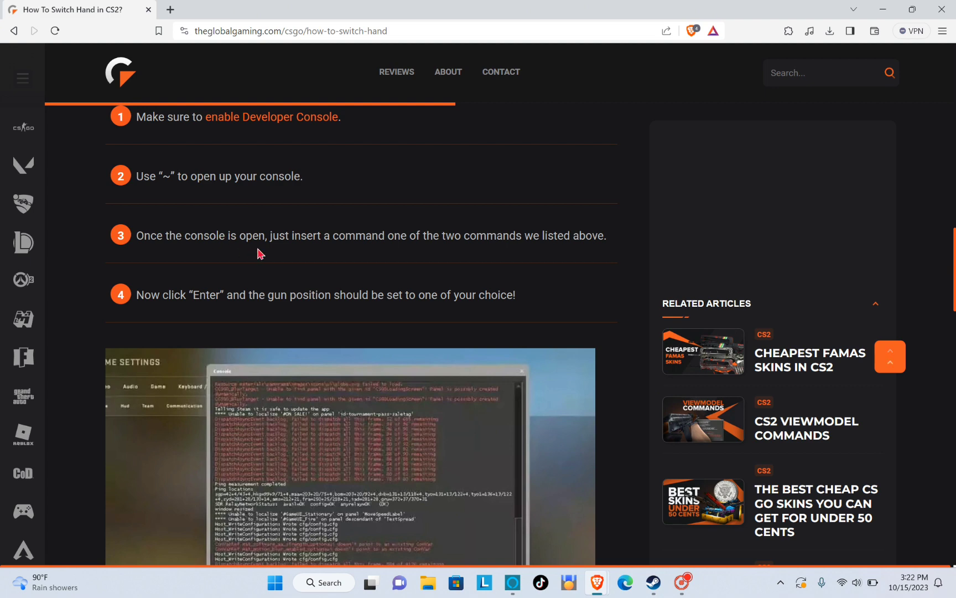
mouse_move(429, 256)
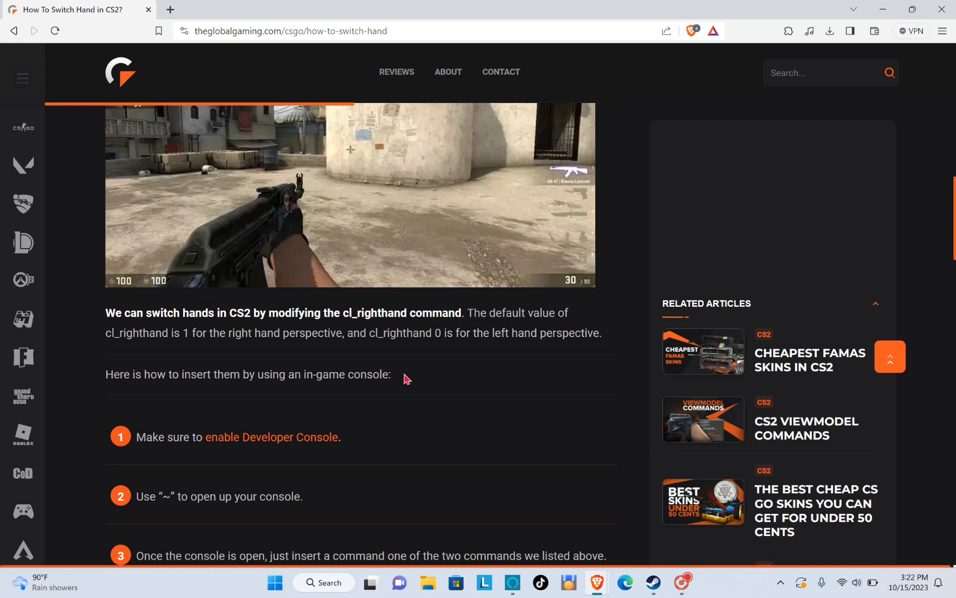
double_click(401, 333)
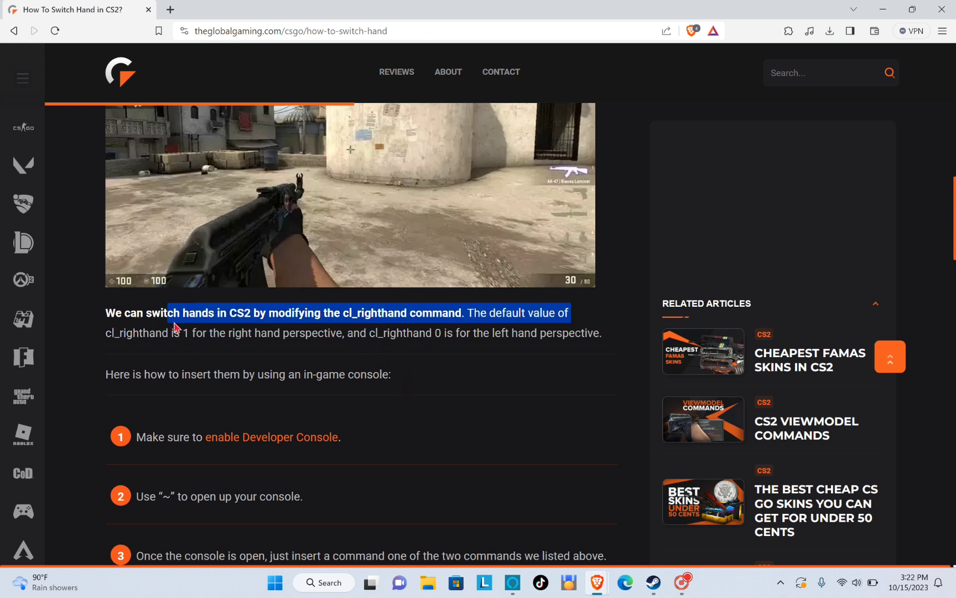
left_click(238, 359)
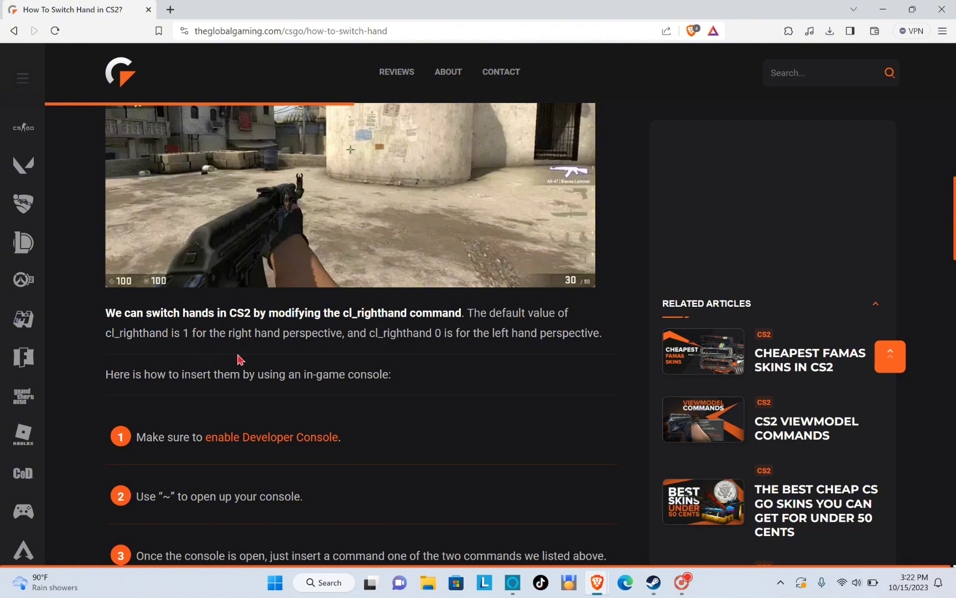
Step: Scroll to the 'How to Bind a Hand Switch in CS2' section and 'Which hand is better'
scroll("down", 3)
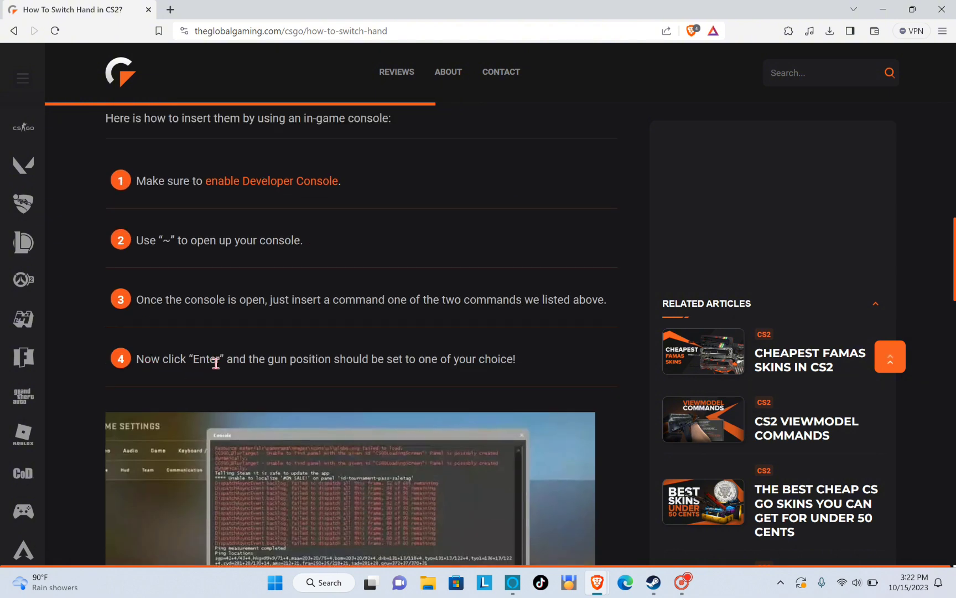
mouse_move(380, 375)
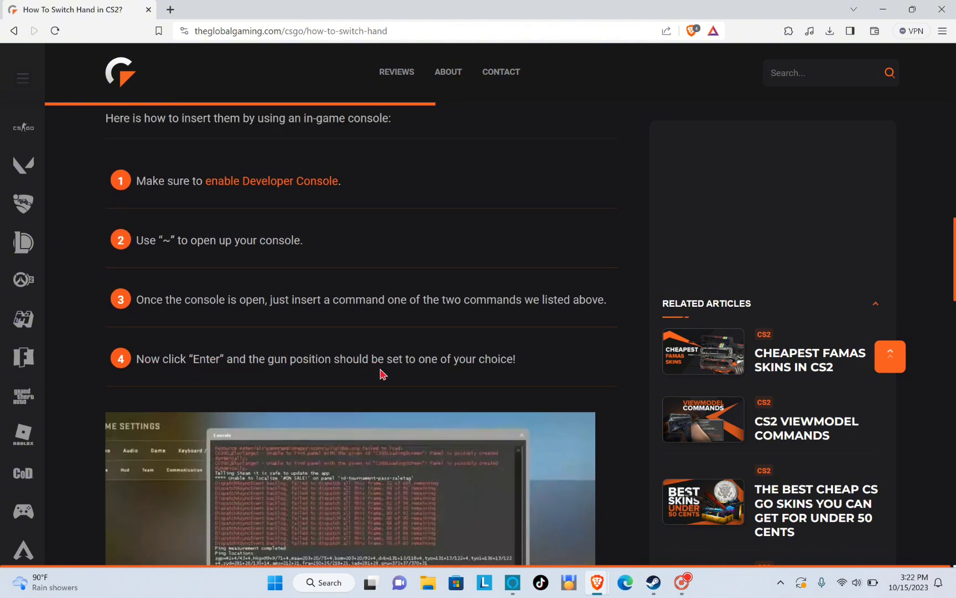
mouse_move(504, 384)
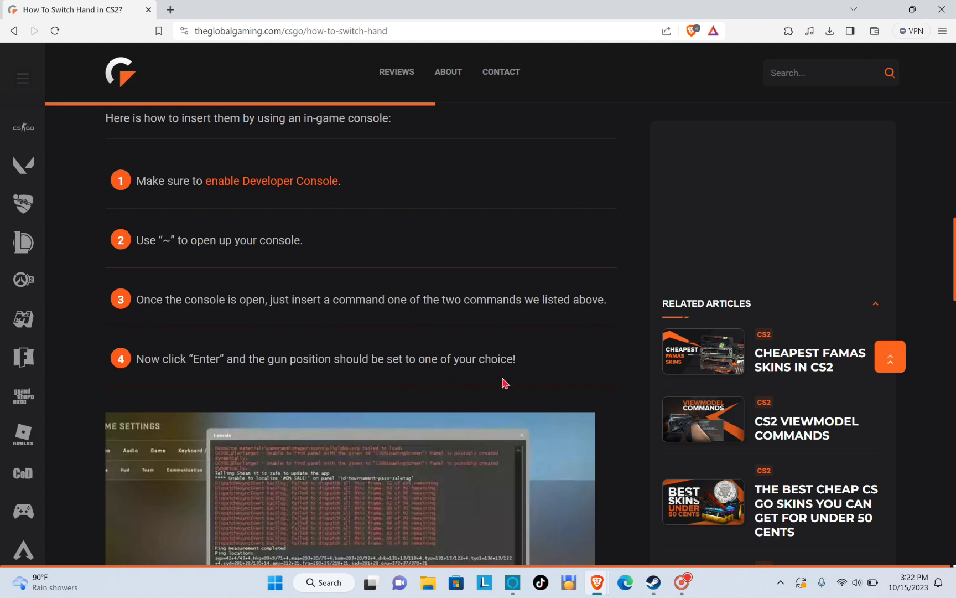
scroll("down", 3)
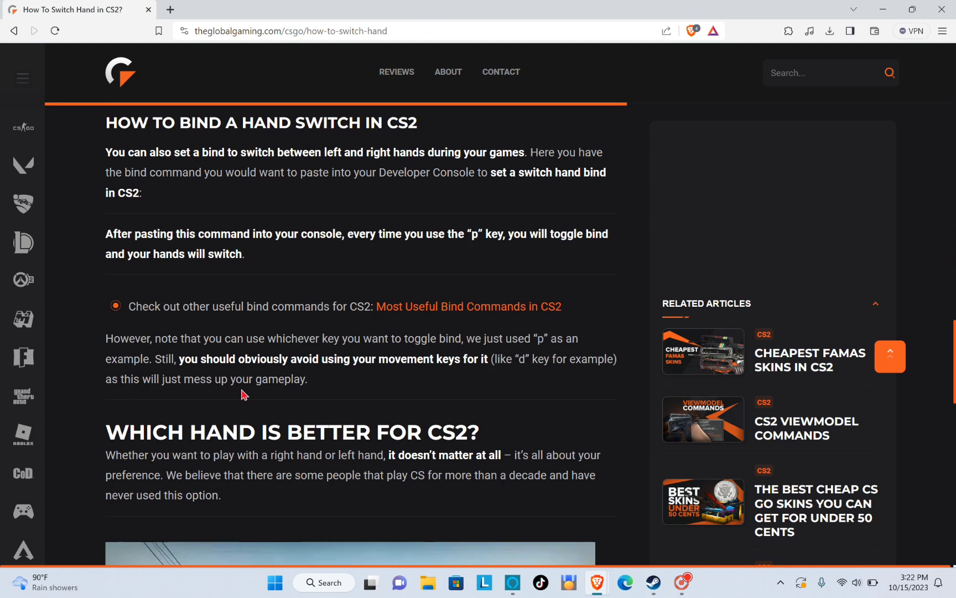